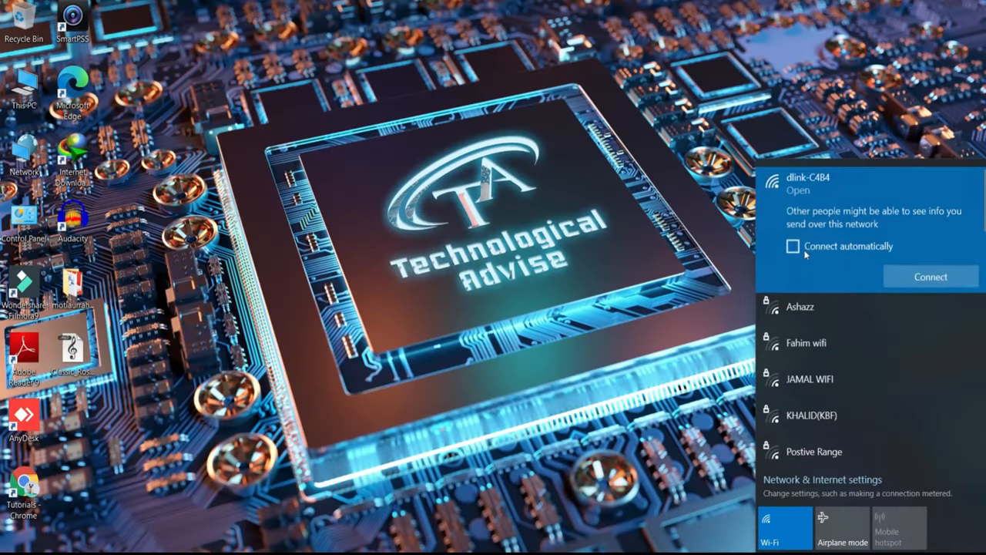
# - Join the dlink-C4B4 network and browse to the router at 192.168.0.1
pyautogui.click(930, 276)
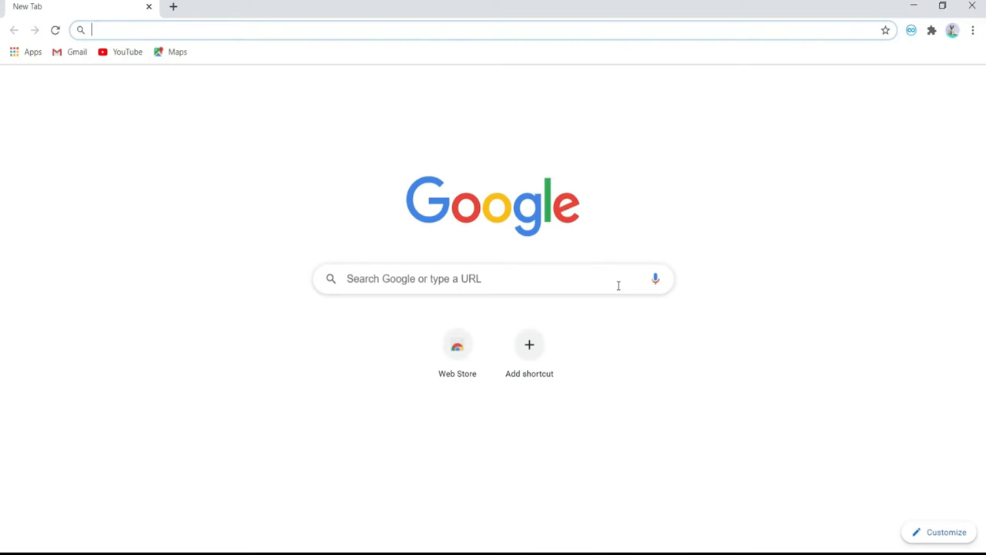
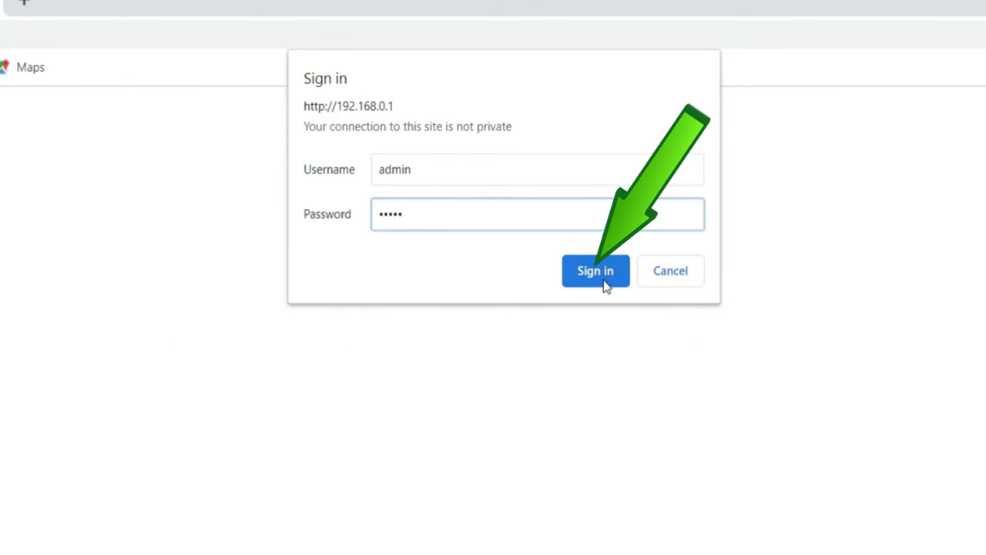
pyautogui.click(595, 271)
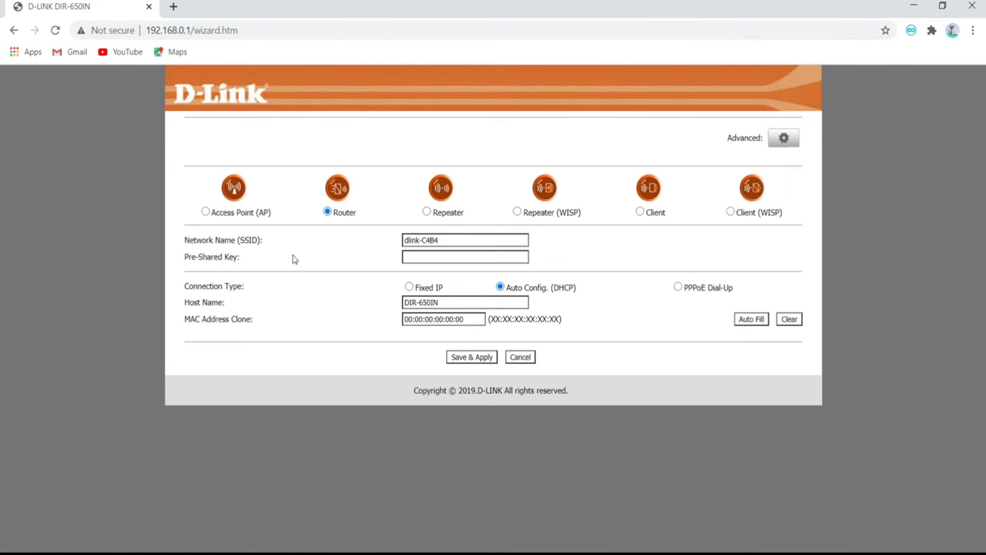
pyautogui.moveTo(337, 188)
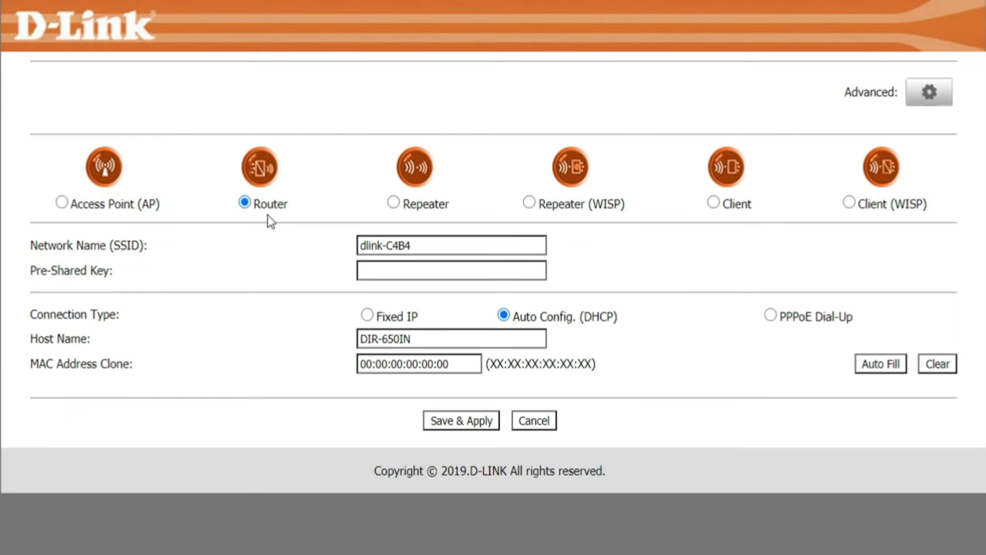
pyautogui.moveTo(65, 288)
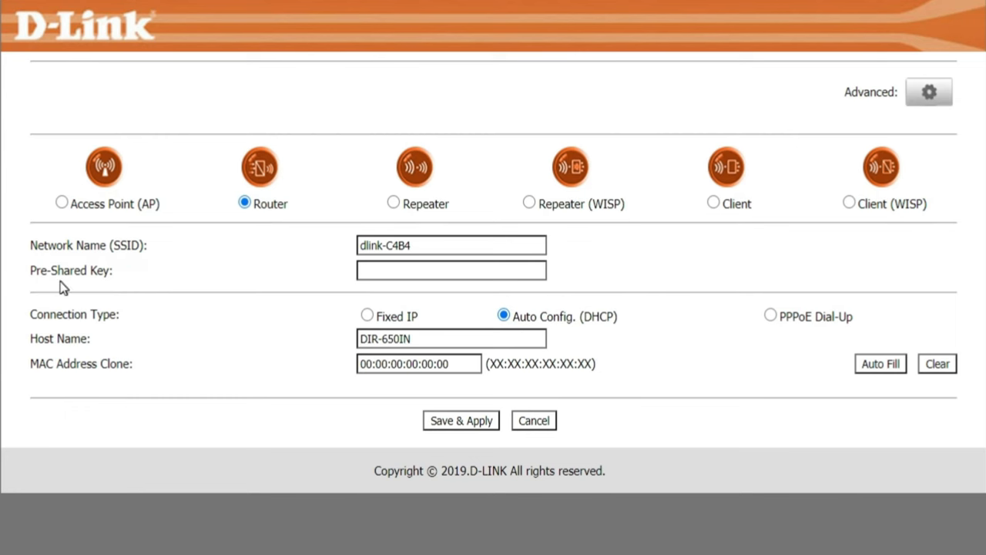
pyautogui.moveTo(177, 288)
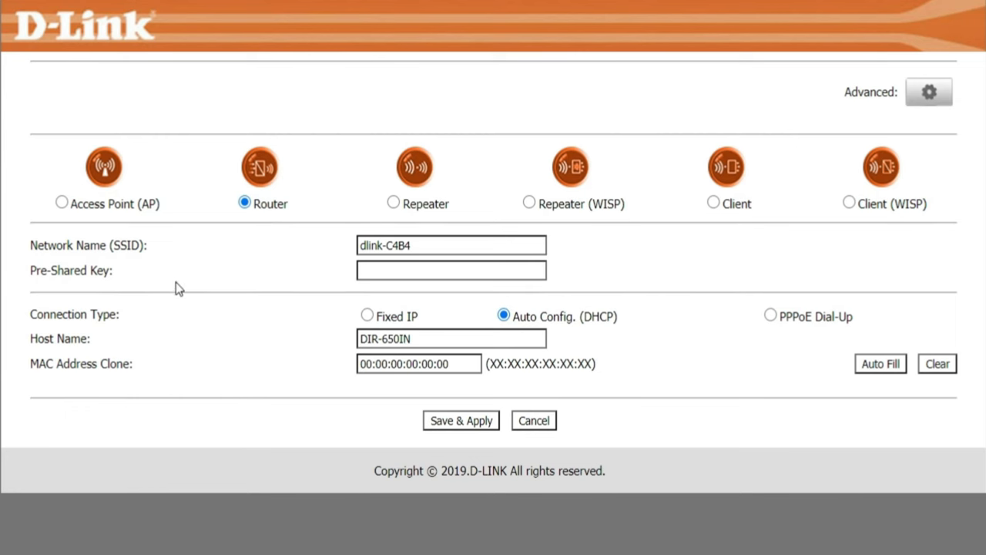
# - Replace the network name dlink-C4B4 with the SSID Tutorial
pyautogui.tripleClick(450, 246)
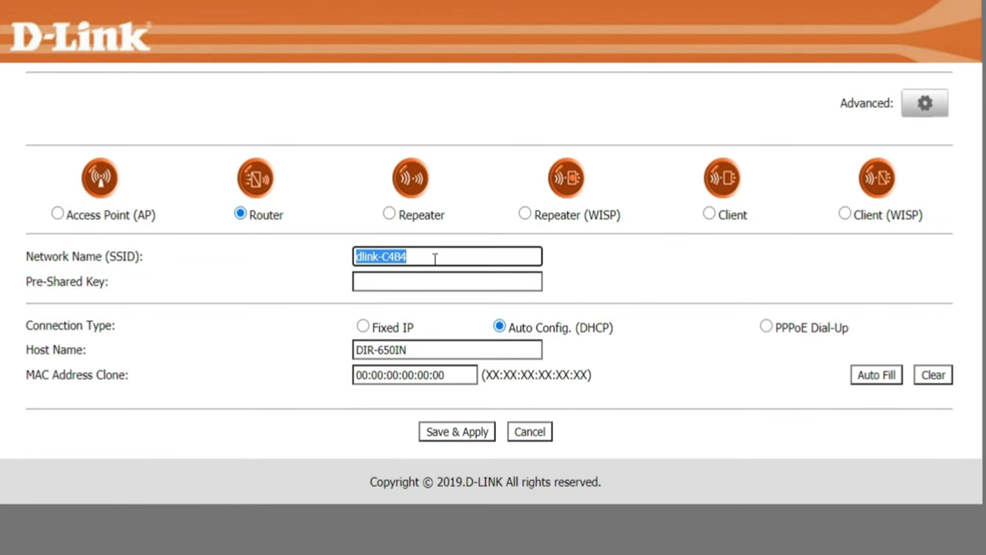
pyautogui.write('Tuto')
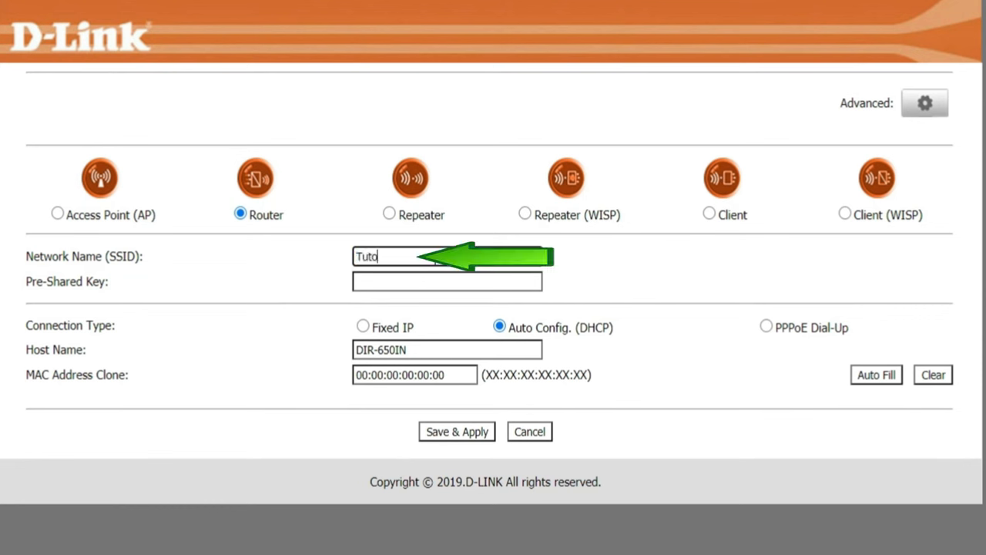
pyautogui.write('rial')
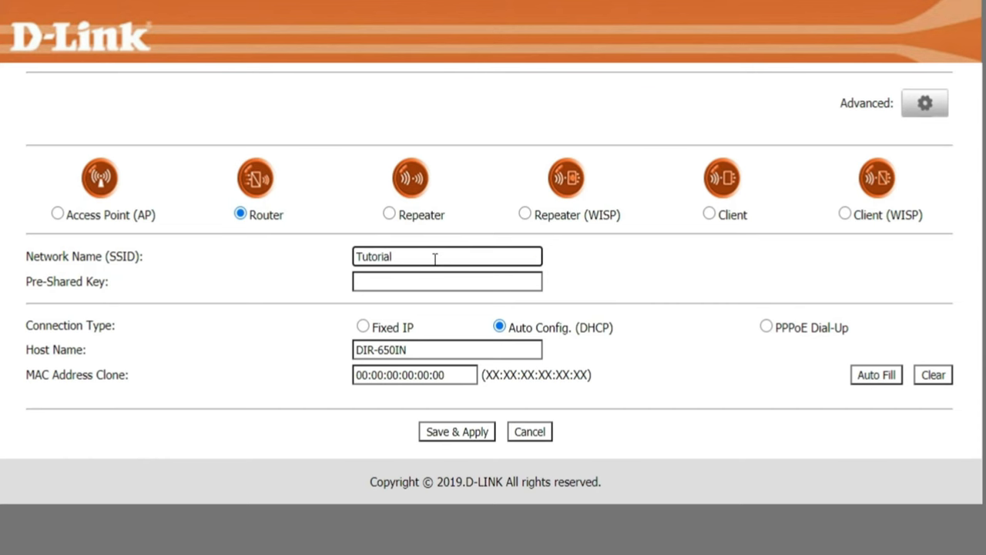
pyautogui.click(447, 280)
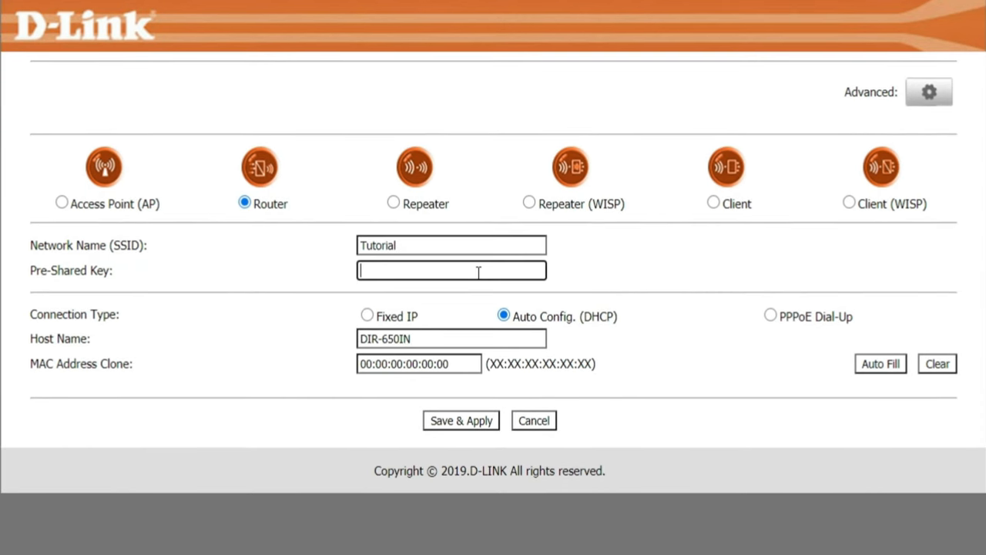
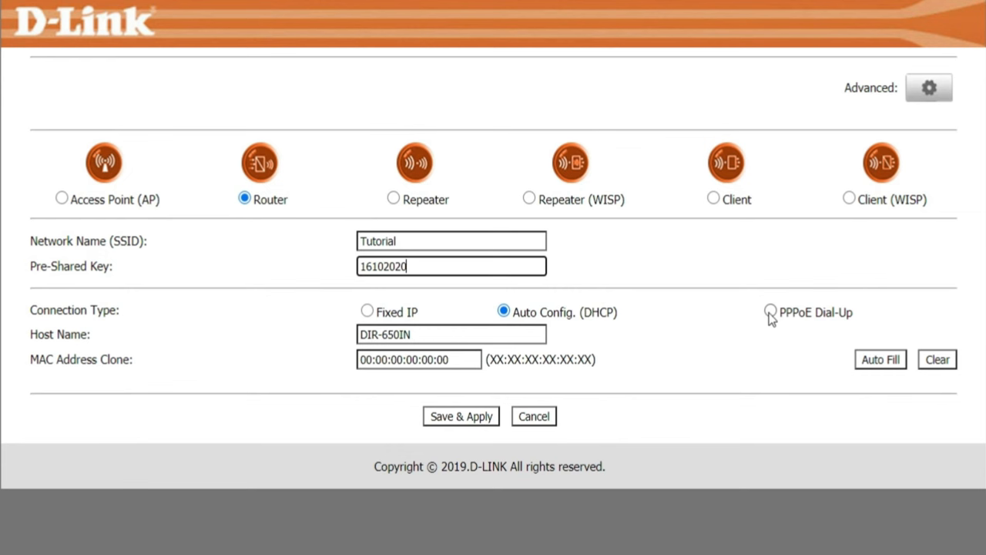
pyautogui.click(770, 311)
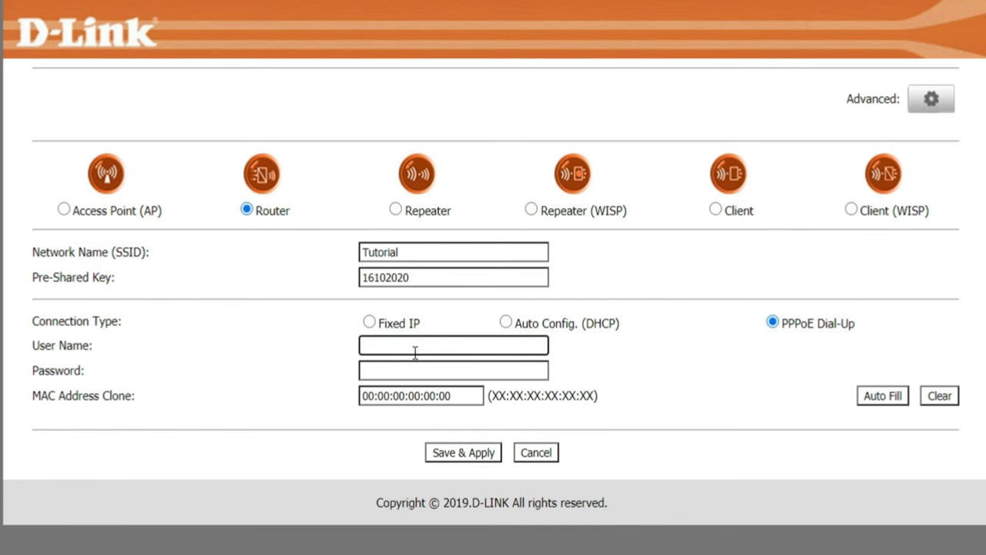
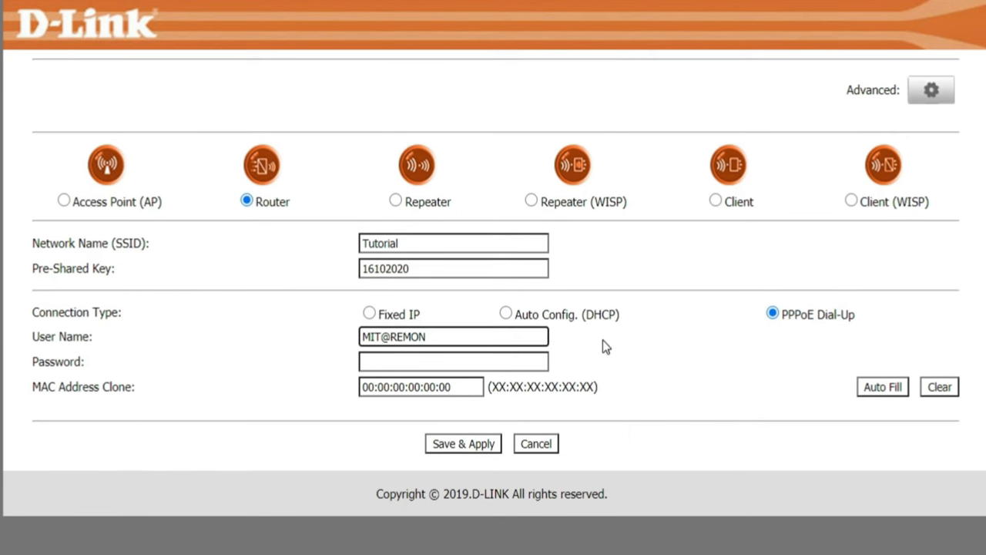
pyautogui.moveTo(171, 352)
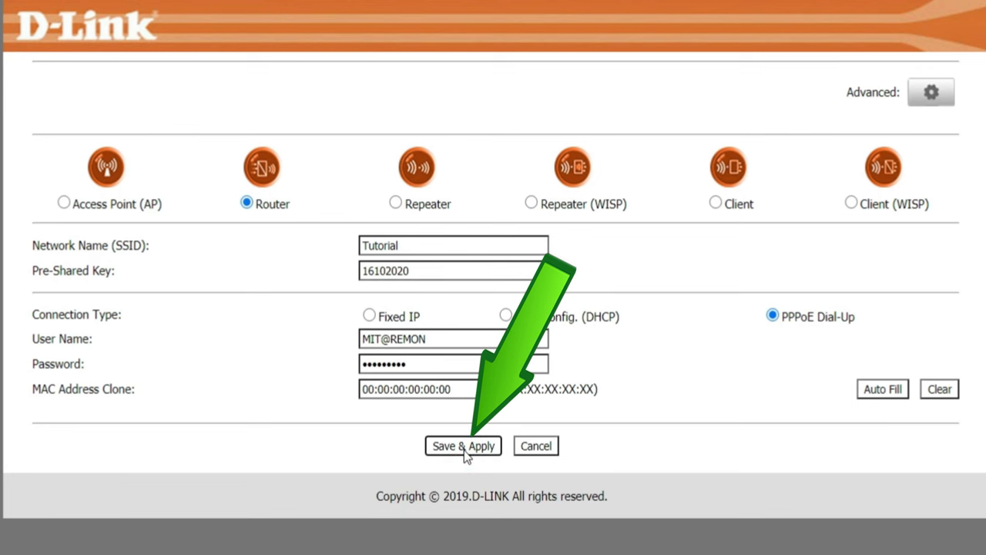
pyautogui.click(462, 446)
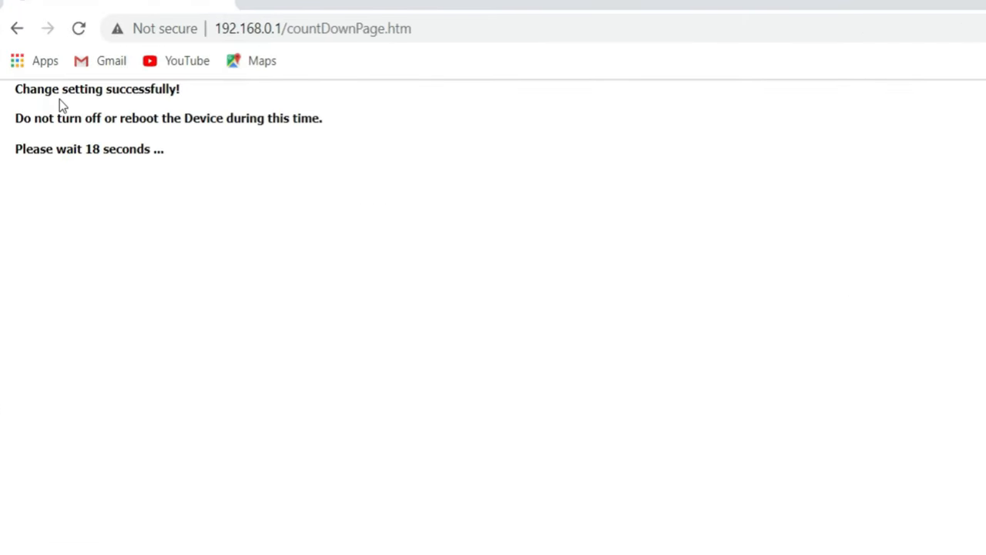